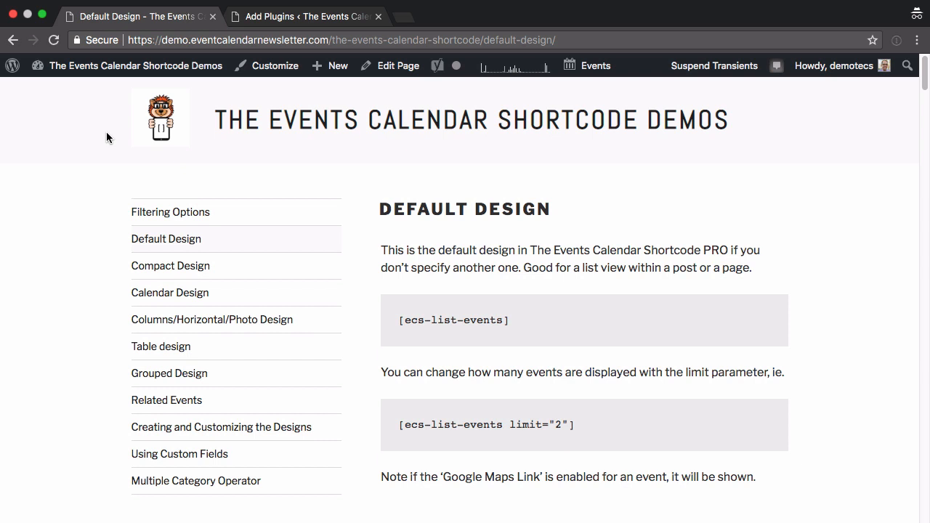
Select the [ecs-list-events] shortcode example on the Default Design demo page
left_click_drag(462, 320, 508, 320)
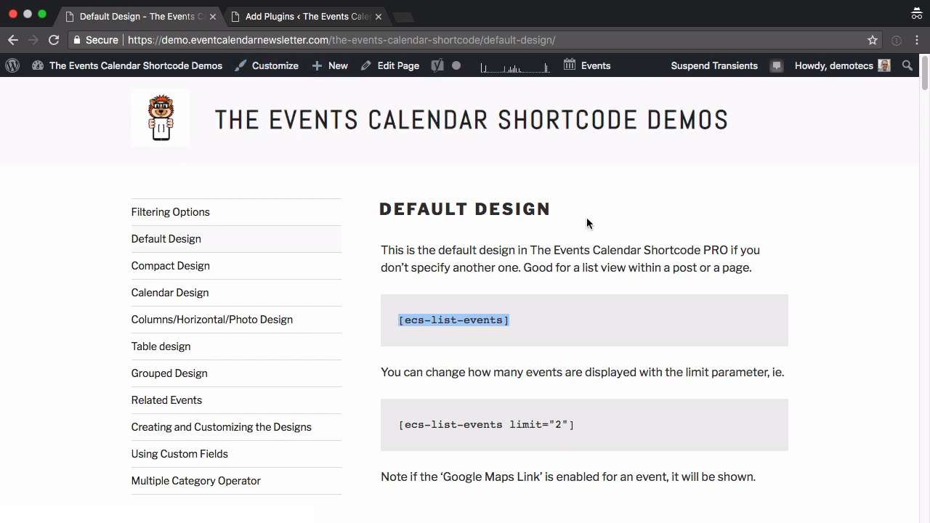
mouse_move(524, 298)
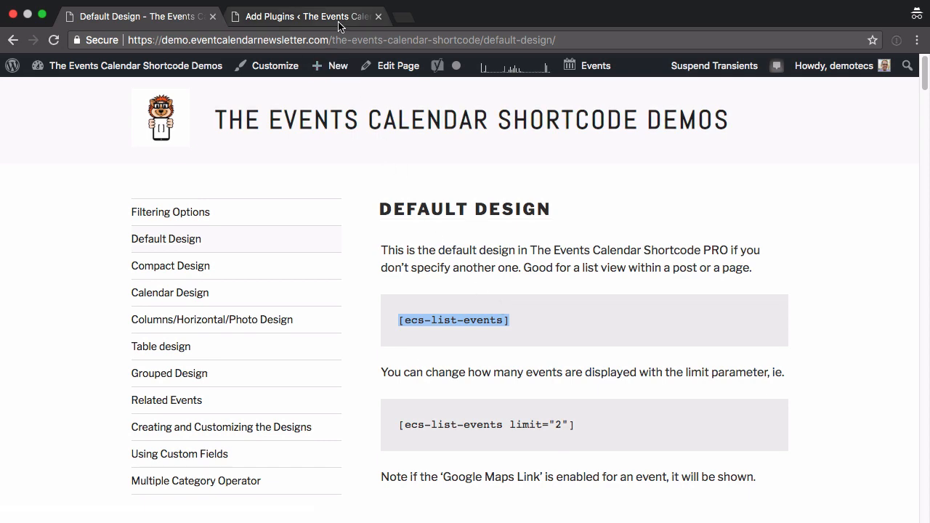
Activate the Gutenberg plugin from the Add Plugins page and dismiss its notice
left_click(298, 16)
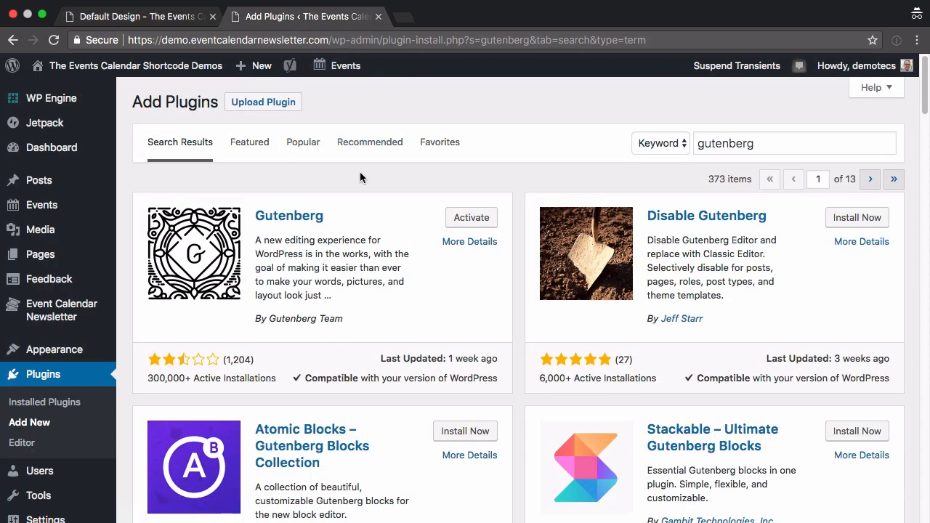
mouse_move(428, 201)
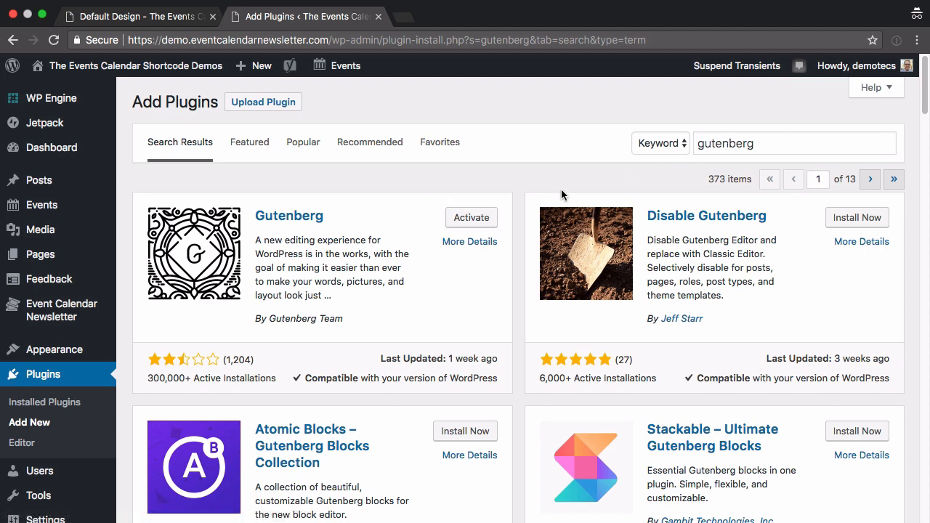
left_click(471, 218)
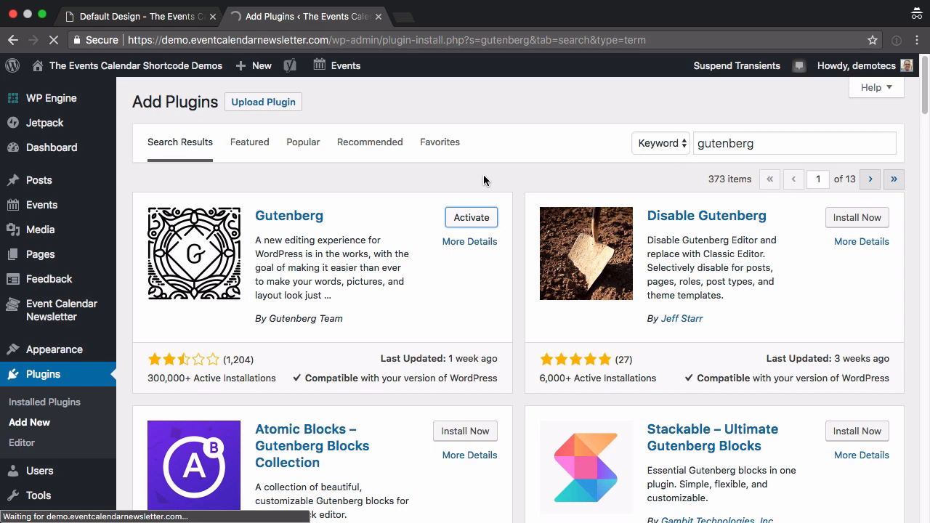
left_click(471, 218)
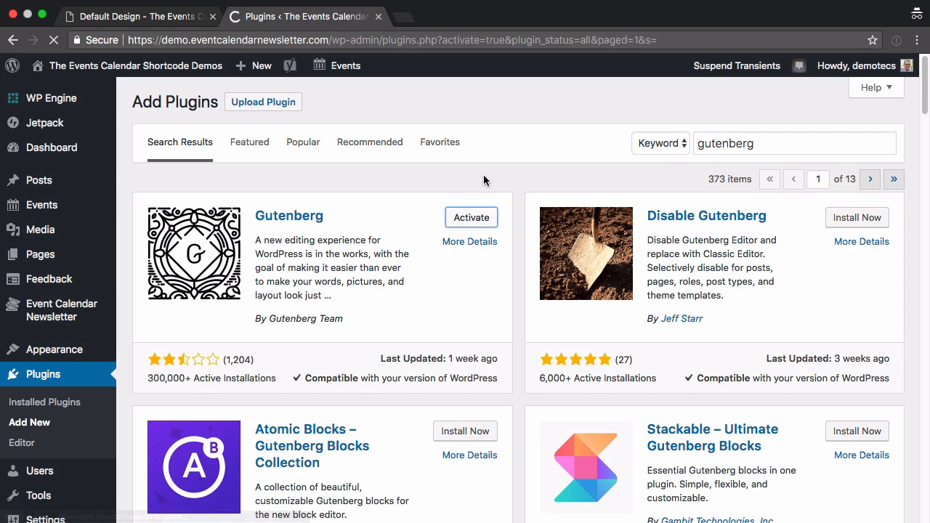
left_click(470, 218)
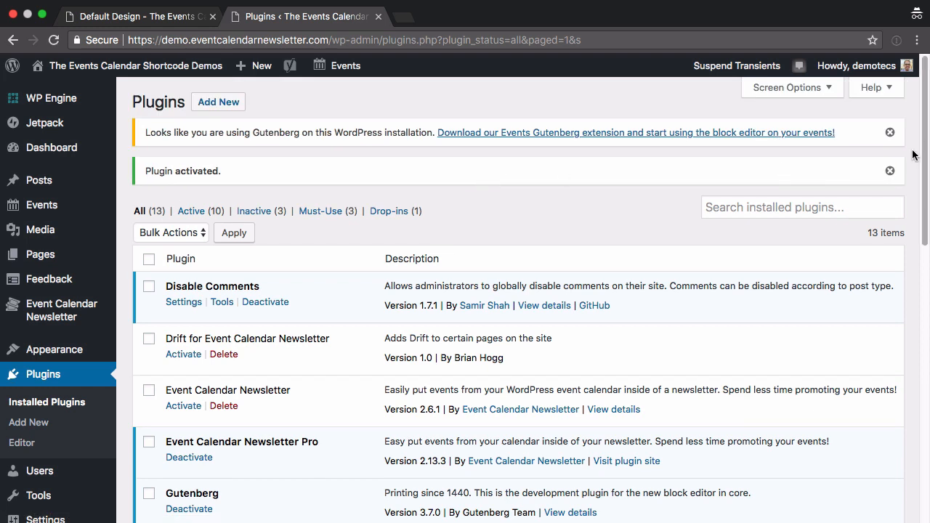
left_click(890, 132)
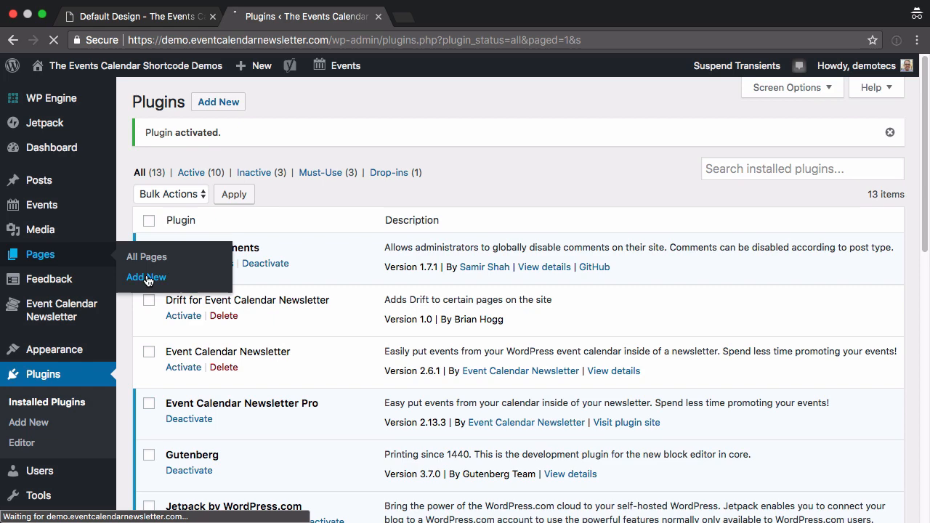
Create a new page with 'Here are my events:' and a plain paragraph '[ecs-list-events]'
left_click(145, 276)
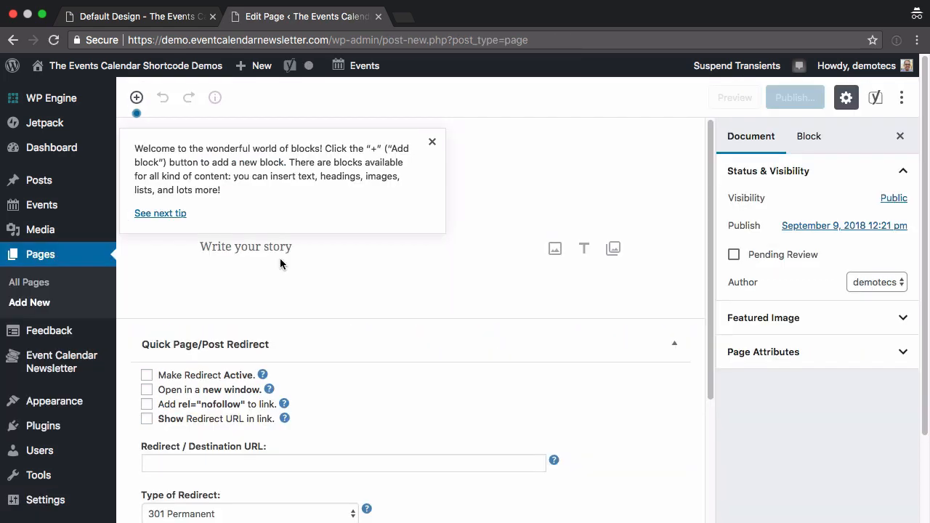
left_click(432, 142)
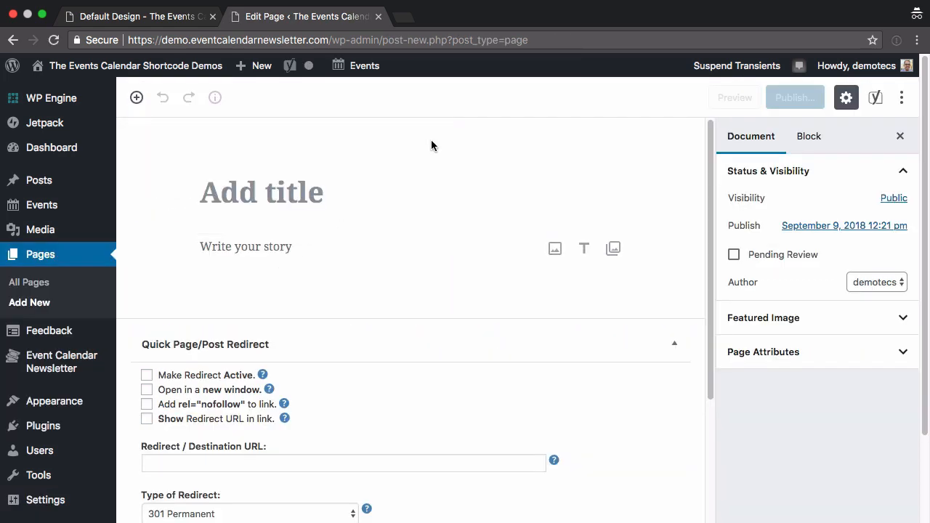
left_click(245, 247)
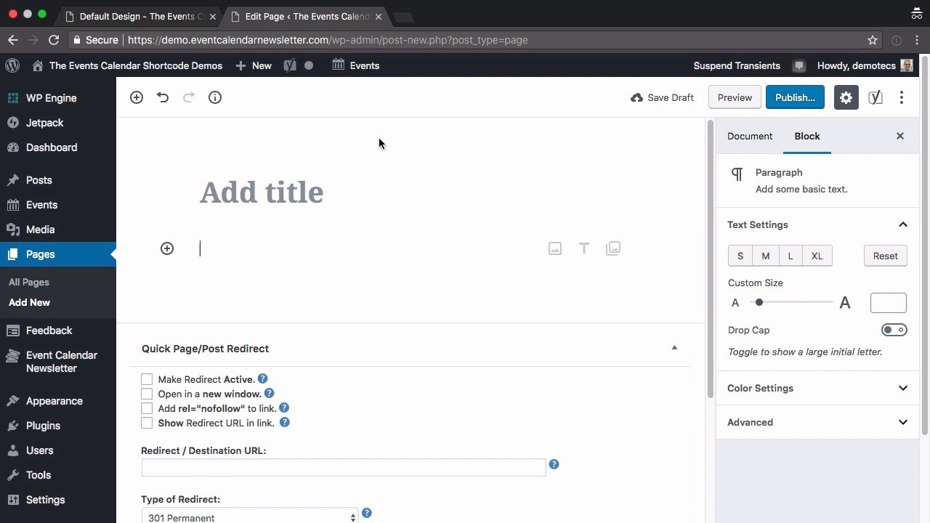
type("Here are")
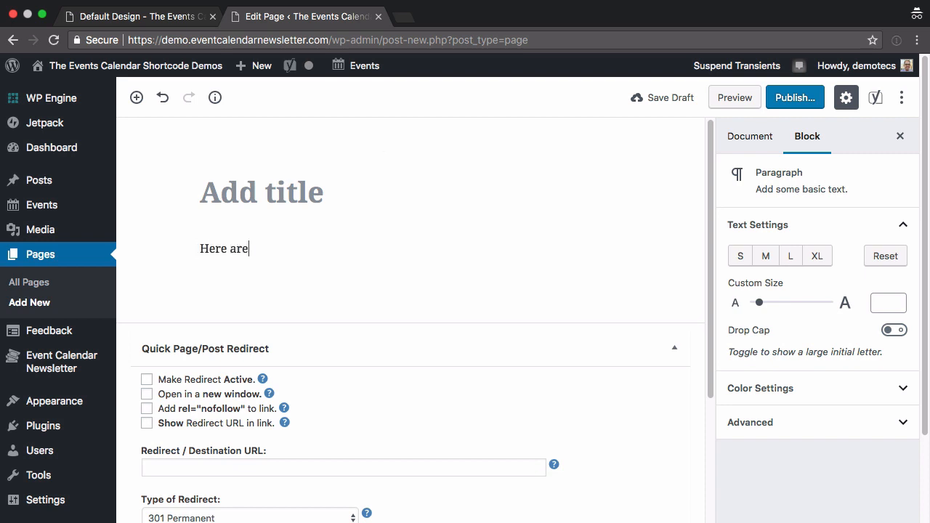
type("my events:")
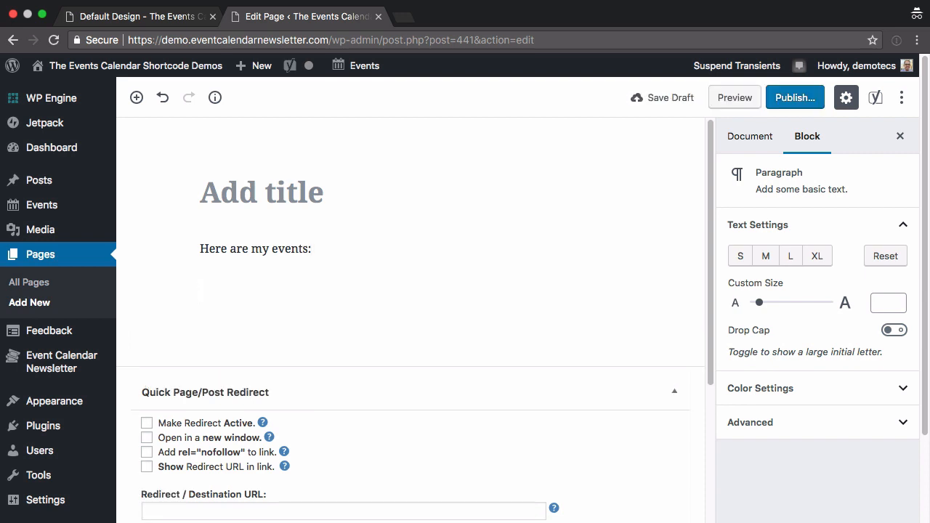
type("[ecs")
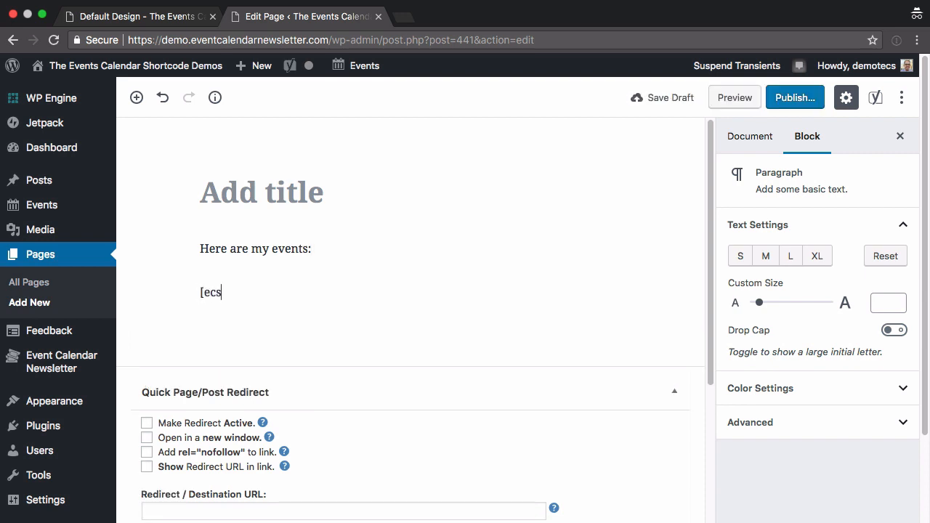
type("-list-events]")
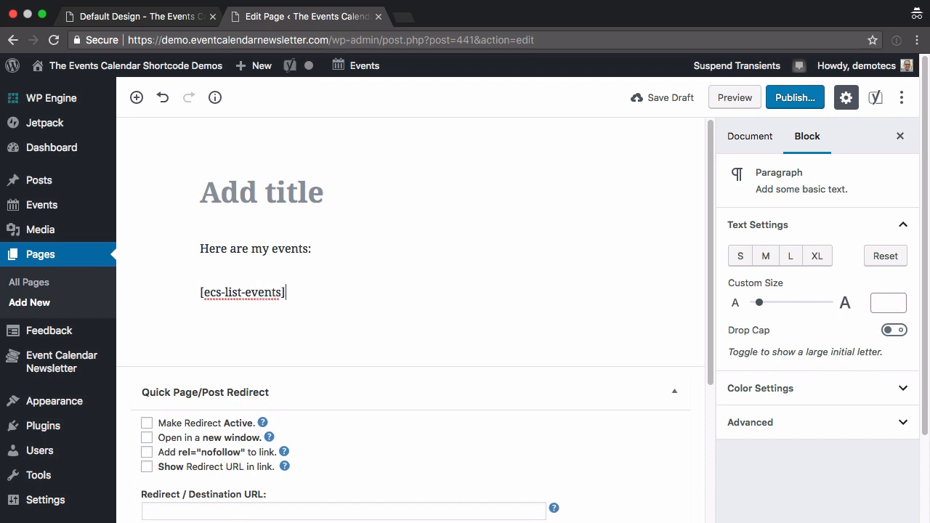
left_click(243, 292)
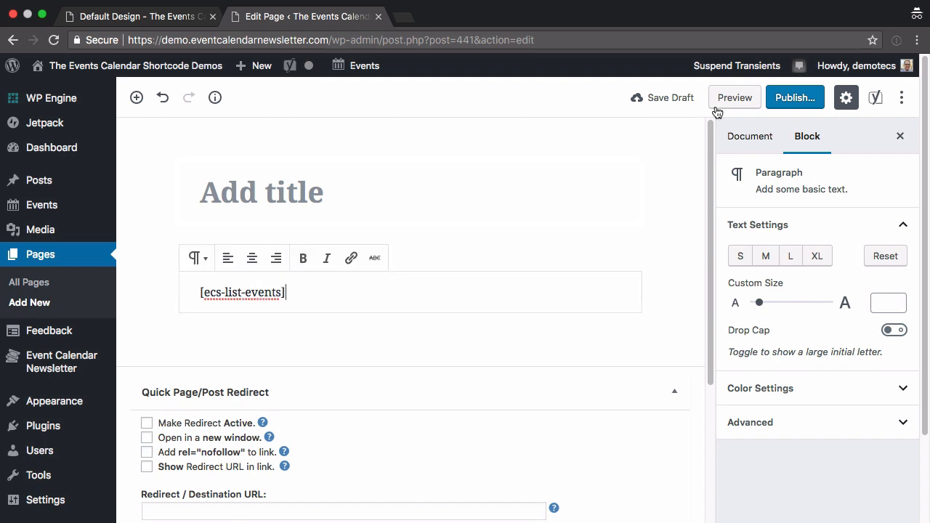
Preview the page to see the event listings, then return to the editor
left_click(734, 97)
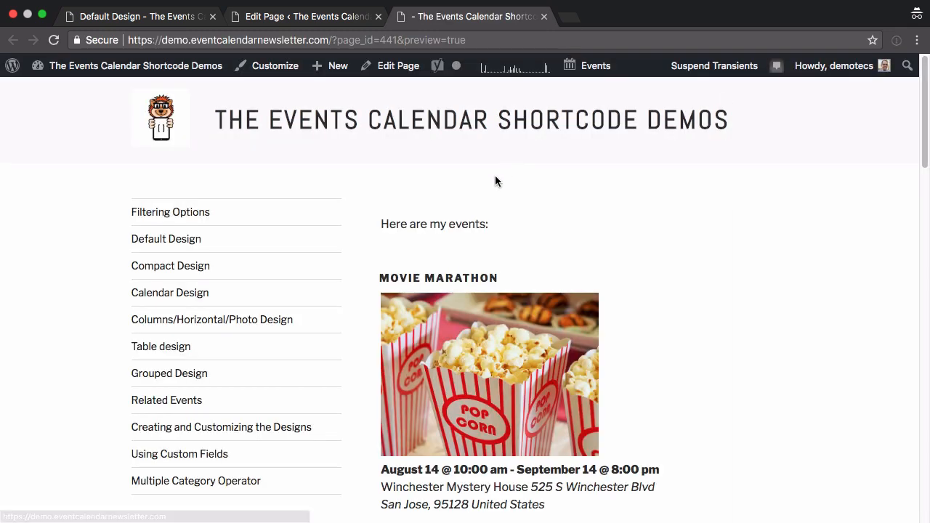
scroll("down", 3)
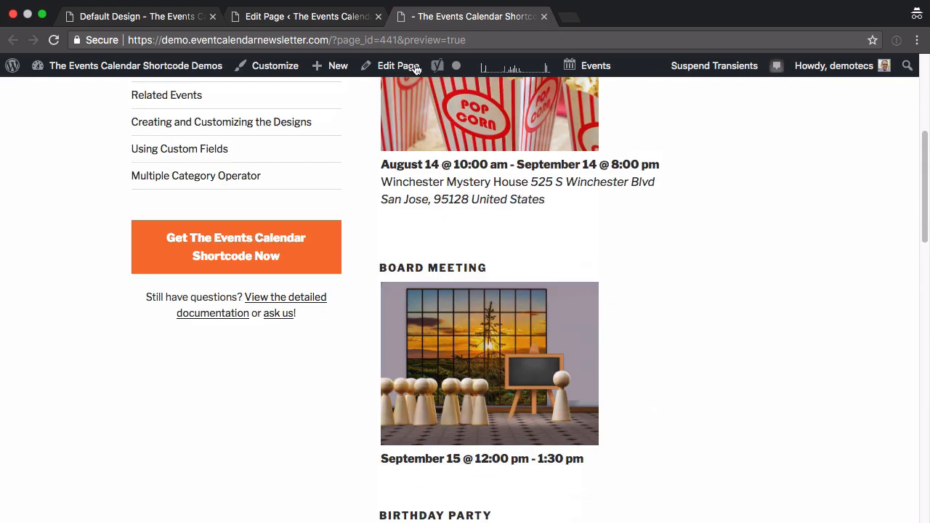
left_click(398, 66)
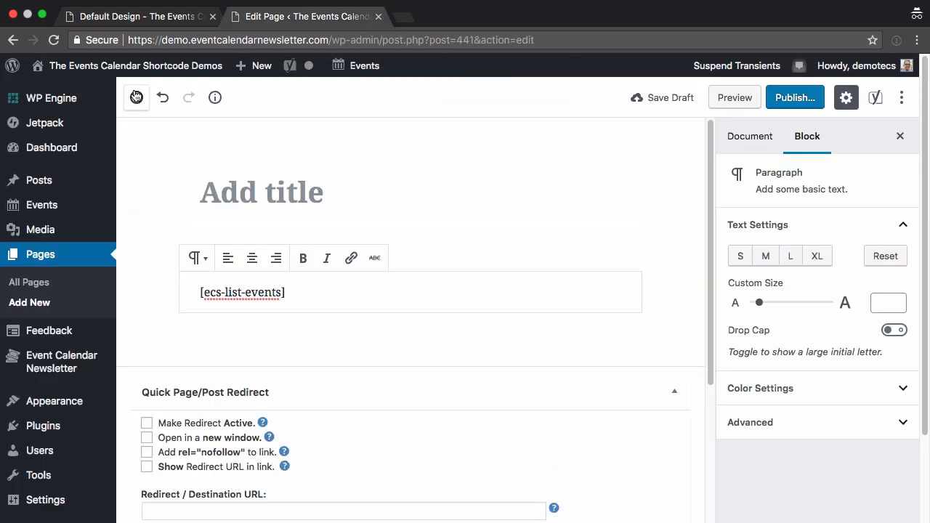
Add a Shortcode block containing [ecs-list-events]
left_click(136, 96)
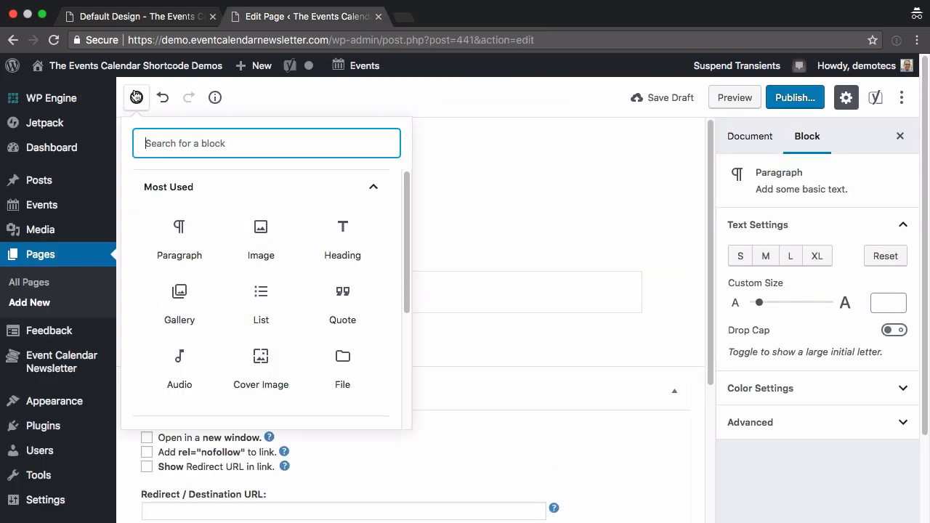
type("shor")
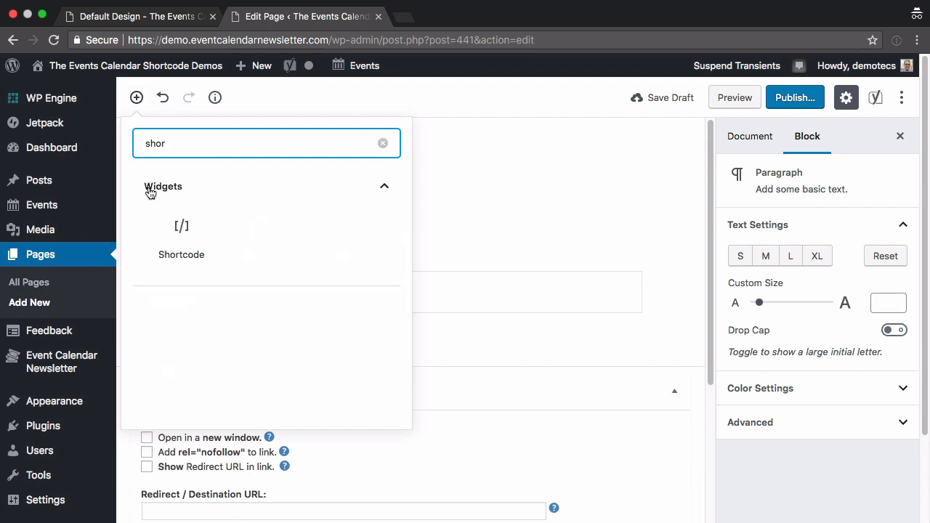
left_click(181, 240)
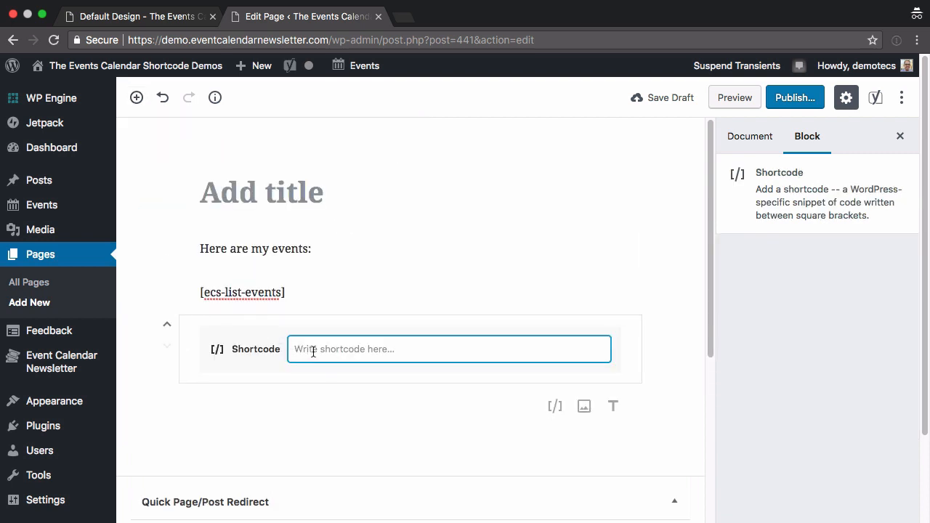
type("[ecs")
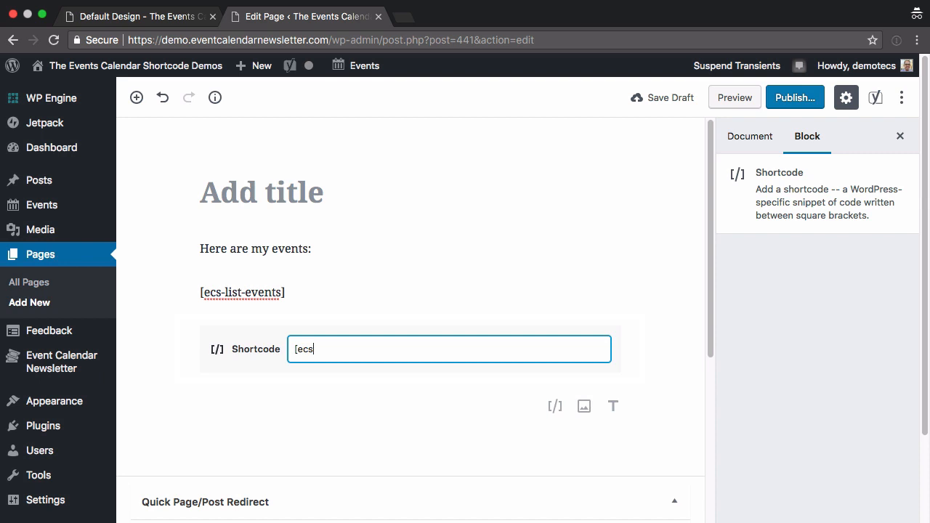
type("-list-events]")
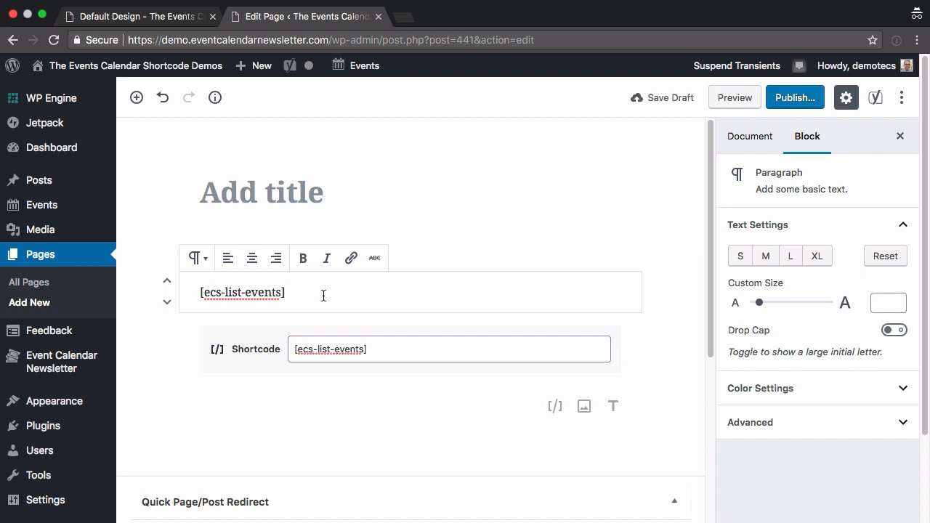
mouse_move(644, 288)
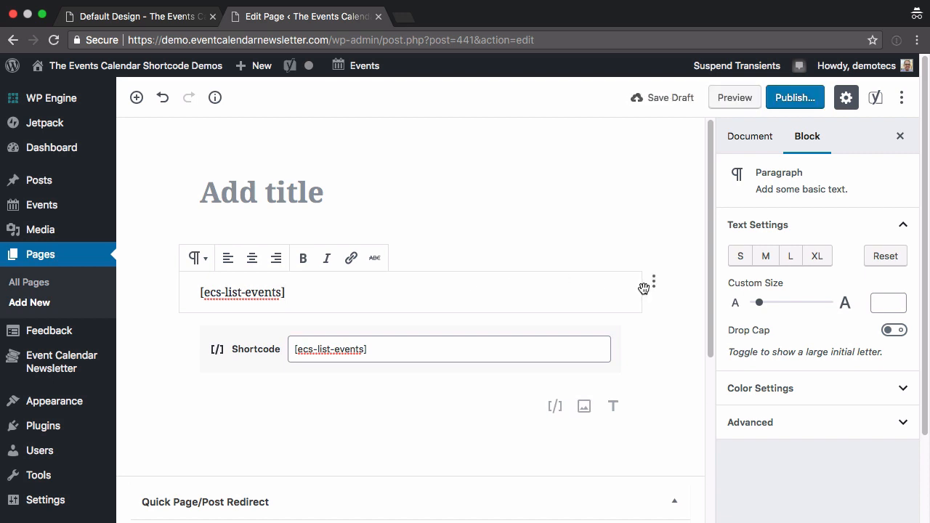
Remove the plain-text shortcode paragraph and preview the updated page
left_click(654, 282)
type("Here are my events:")
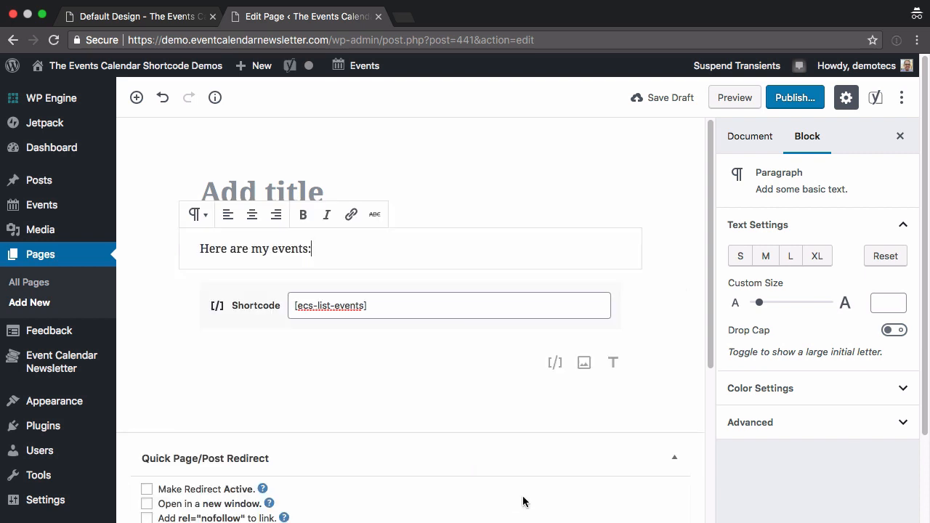
left_click(410, 305)
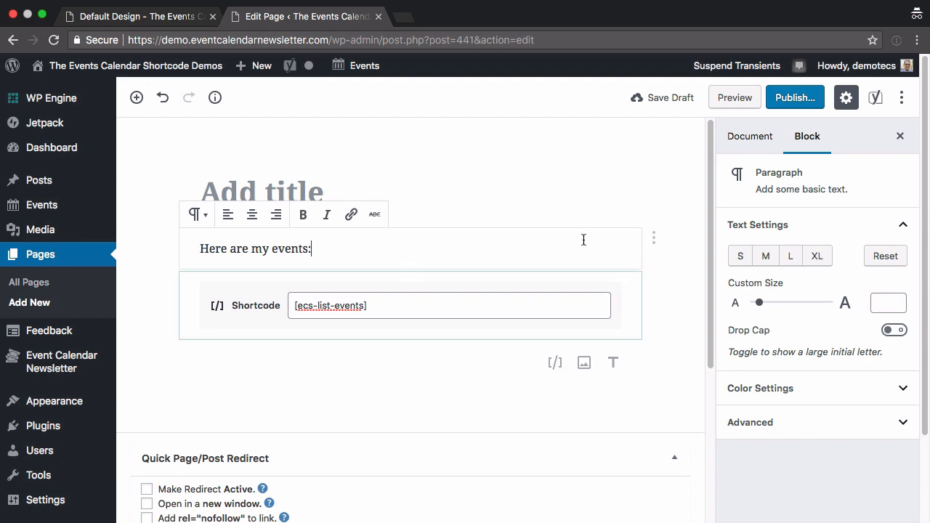
left_click(734, 97)
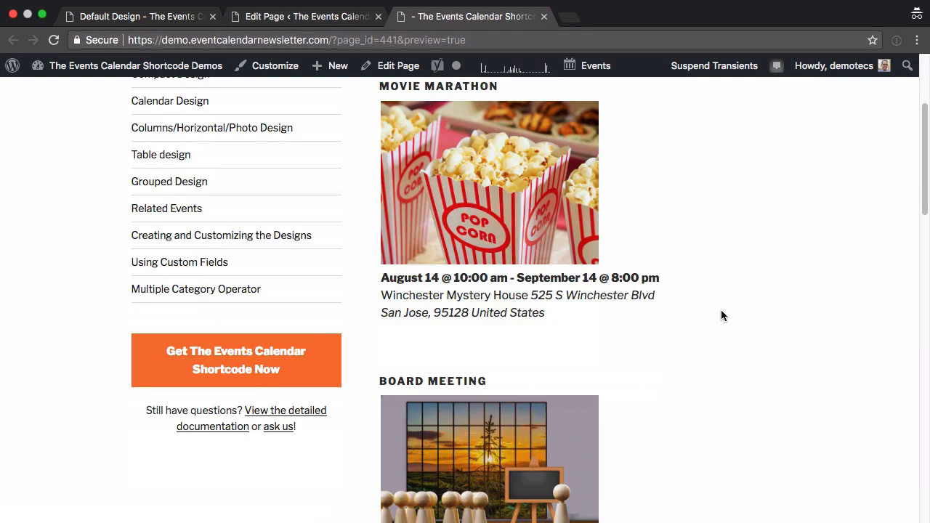
Return from the event-list preview to the editor, leaving an empty paragraph above the Shortcode block
left_click(305, 16)
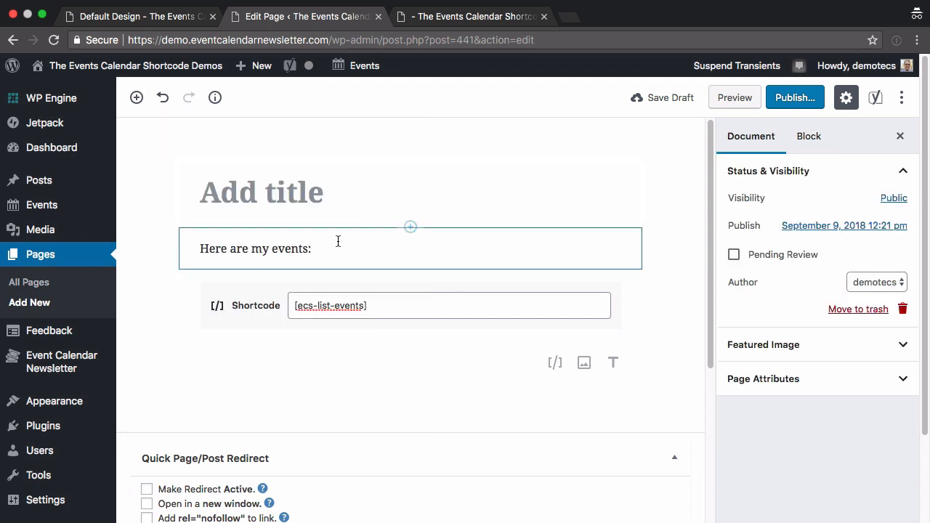
left_click(255, 247)
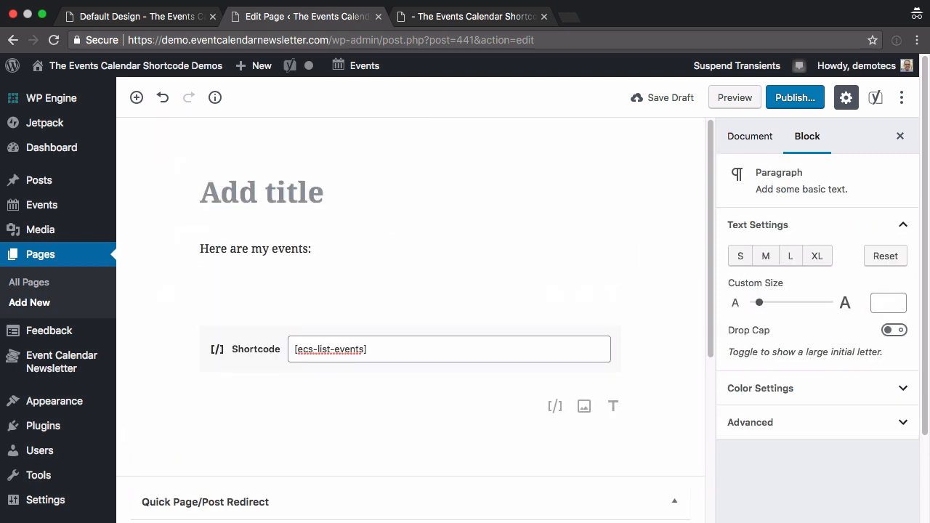